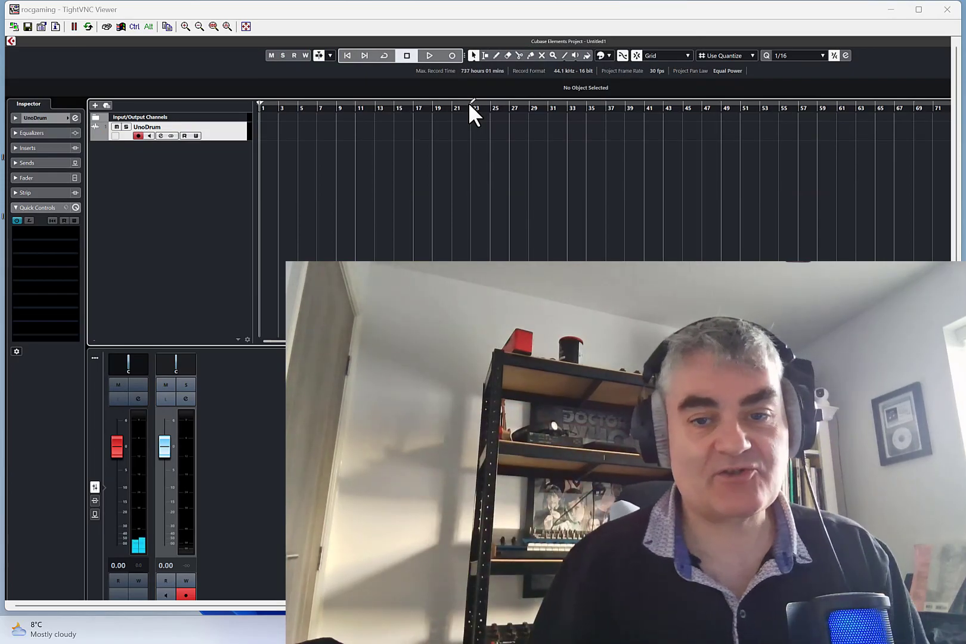
mouse_move(451, 56)
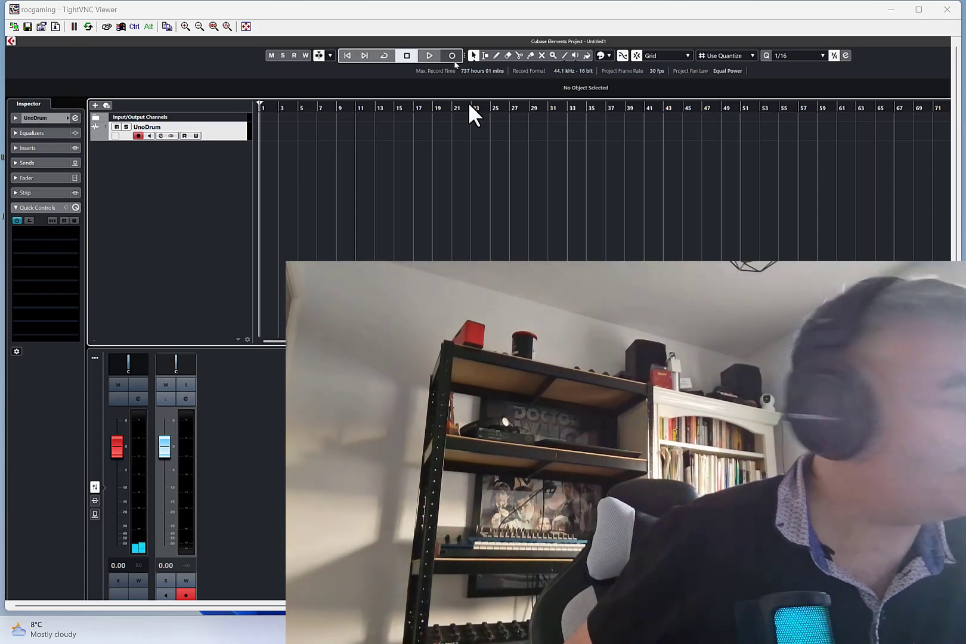
Step: Record a roughly minute-long take on the UnoDrum track, running past bar 73
click(450, 56)
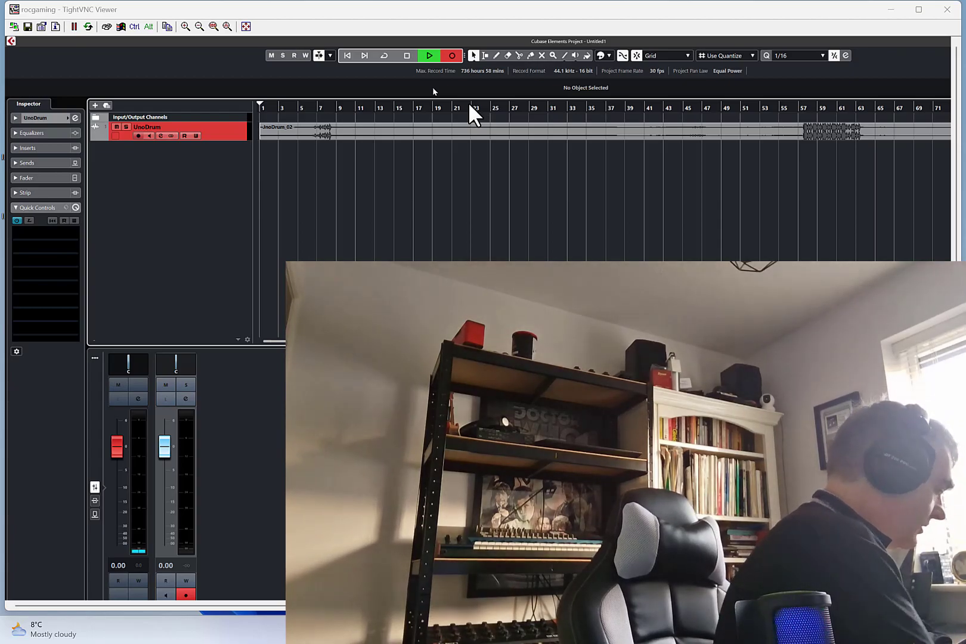
scroll(right, 3)
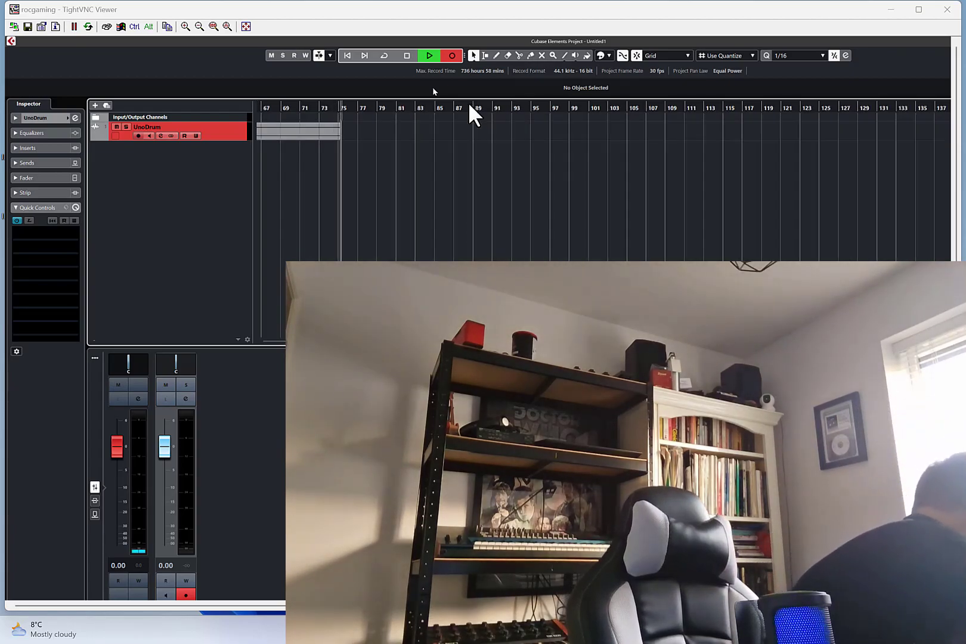